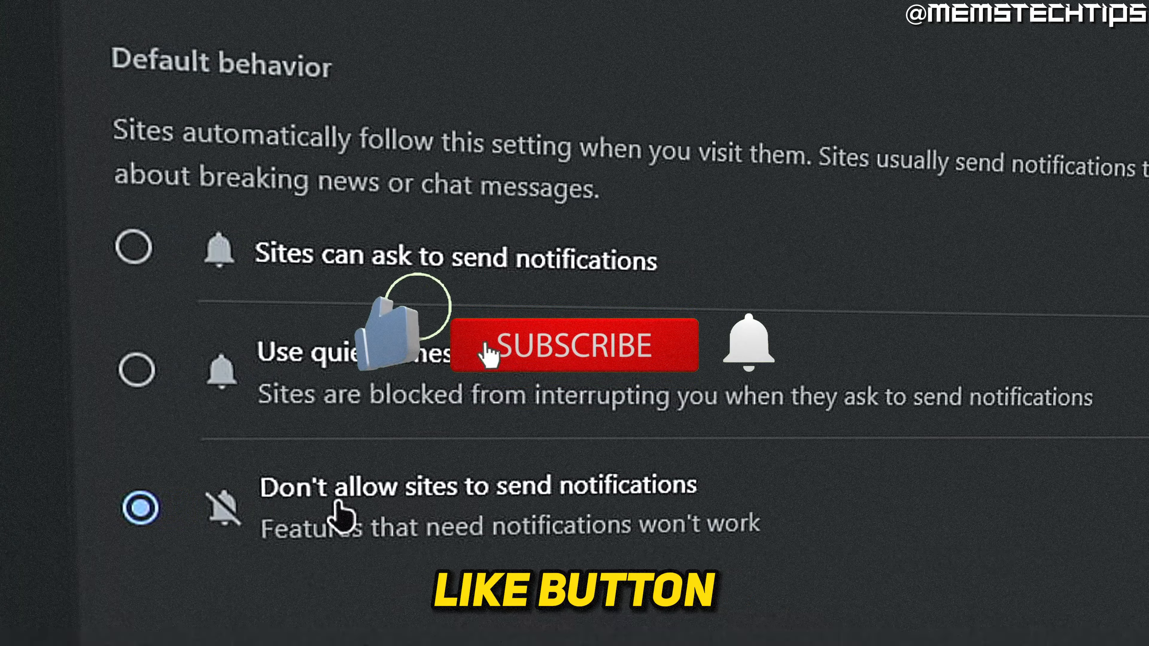
Reach Chrome's Settings page through the three-dot main menu on the new tab.
{"action": "left_click", "coordinate": [574, 346]}
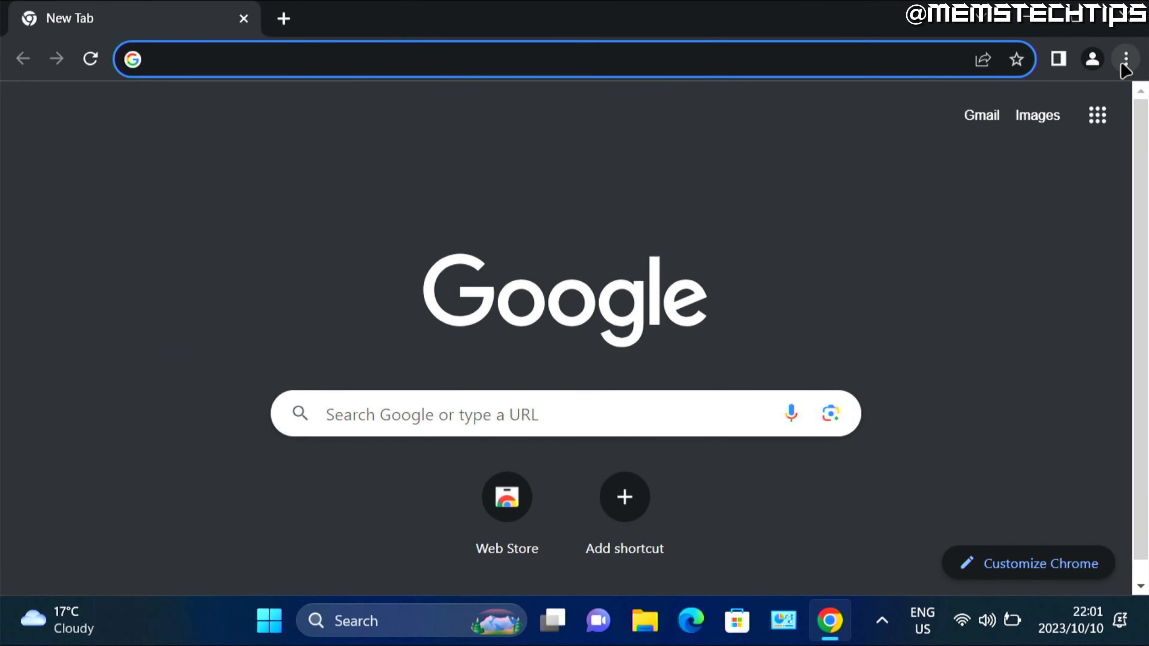
{"action": "left_click", "coordinate": [1126, 59]}
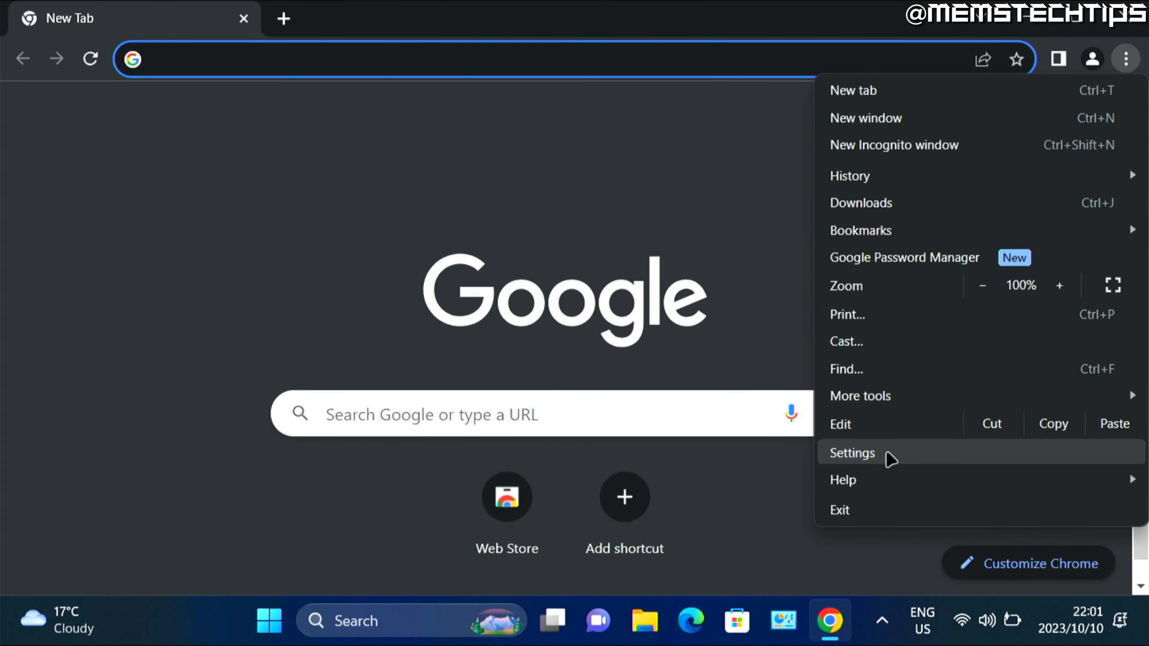
{"action": "left_click", "coordinate": [851, 453]}
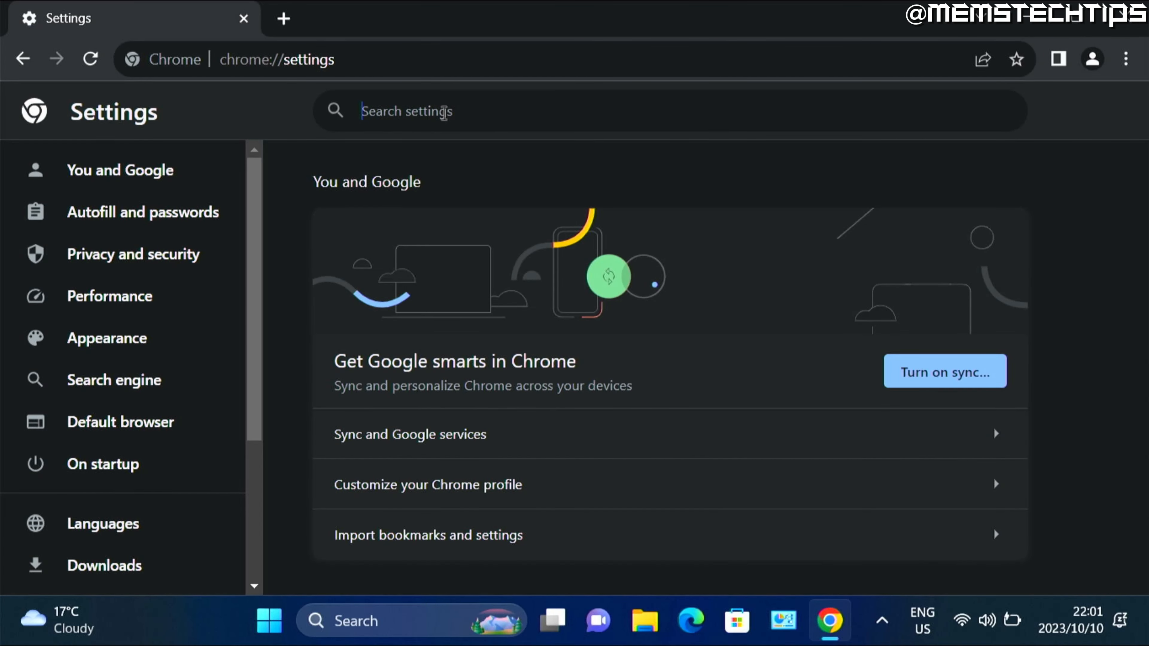
Search settings for 'notif' and scroll Site settings down to the Notifications entry.
{"action": "type", "text": "notifications"}
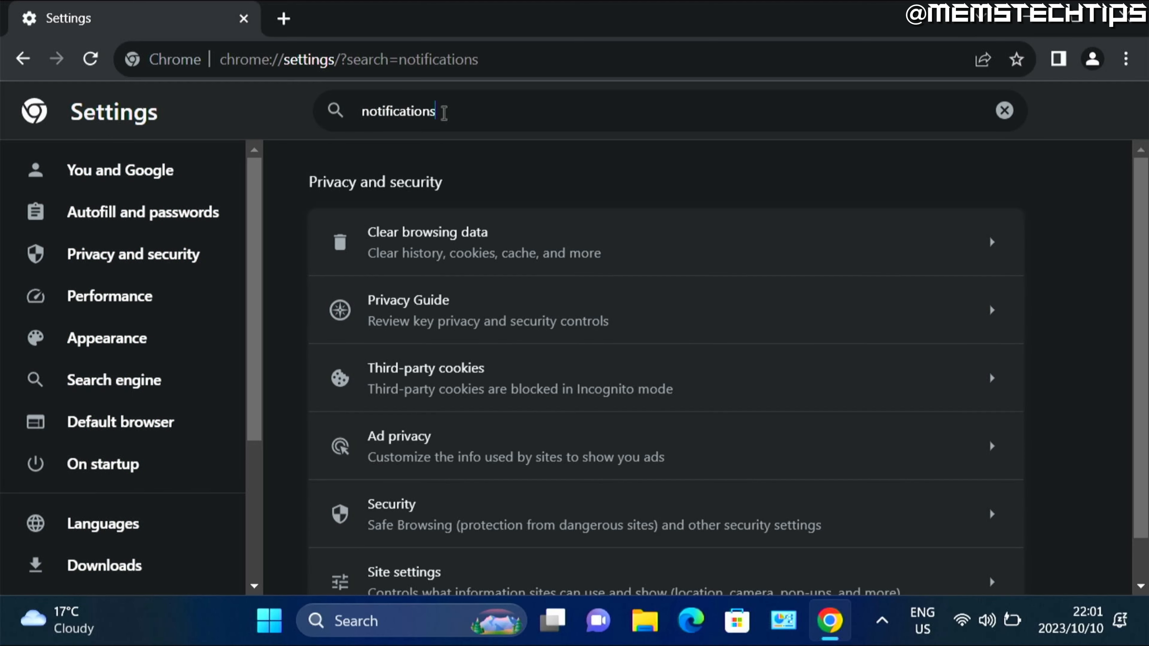
{"action": "scroll", "scroll_direction": "down", "scroll_amount": 3}
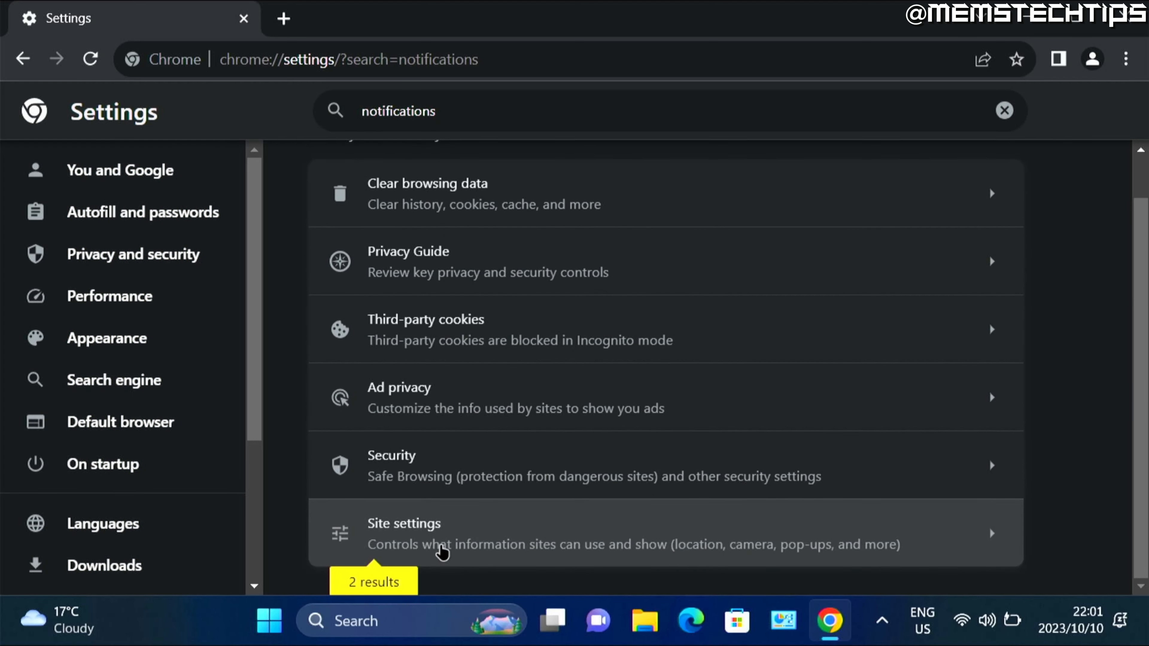
{"action": "mouse_move", "coordinate": [470, 529]}
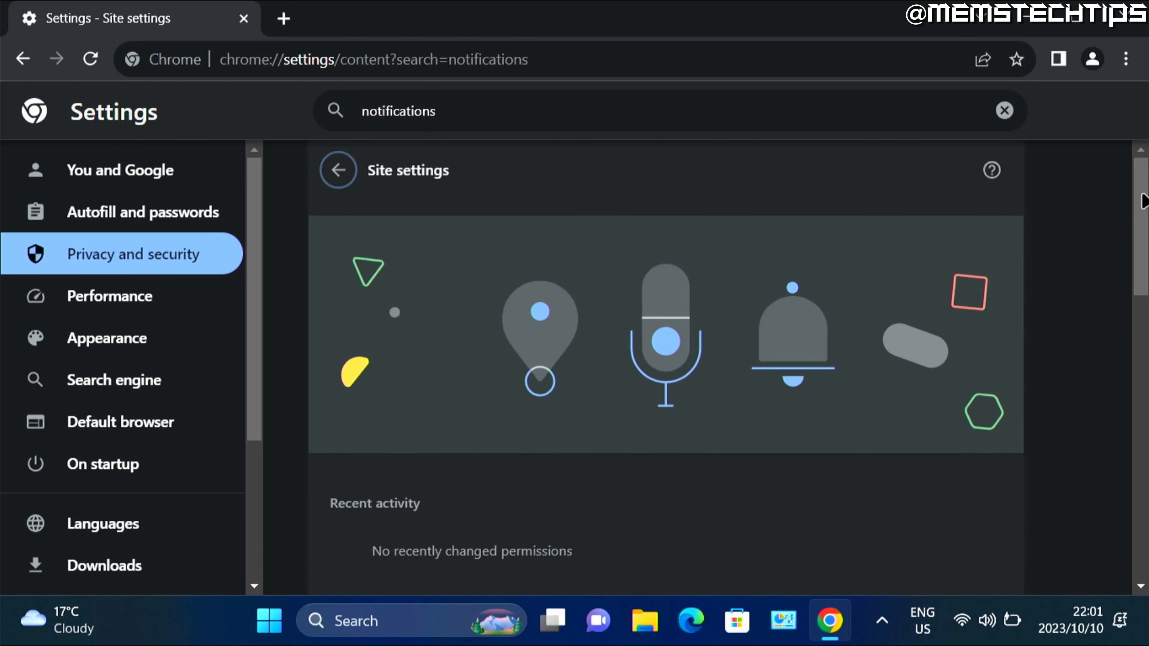
{"action": "scroll", "scroll_direction": "down", "scroll_amount": 3}
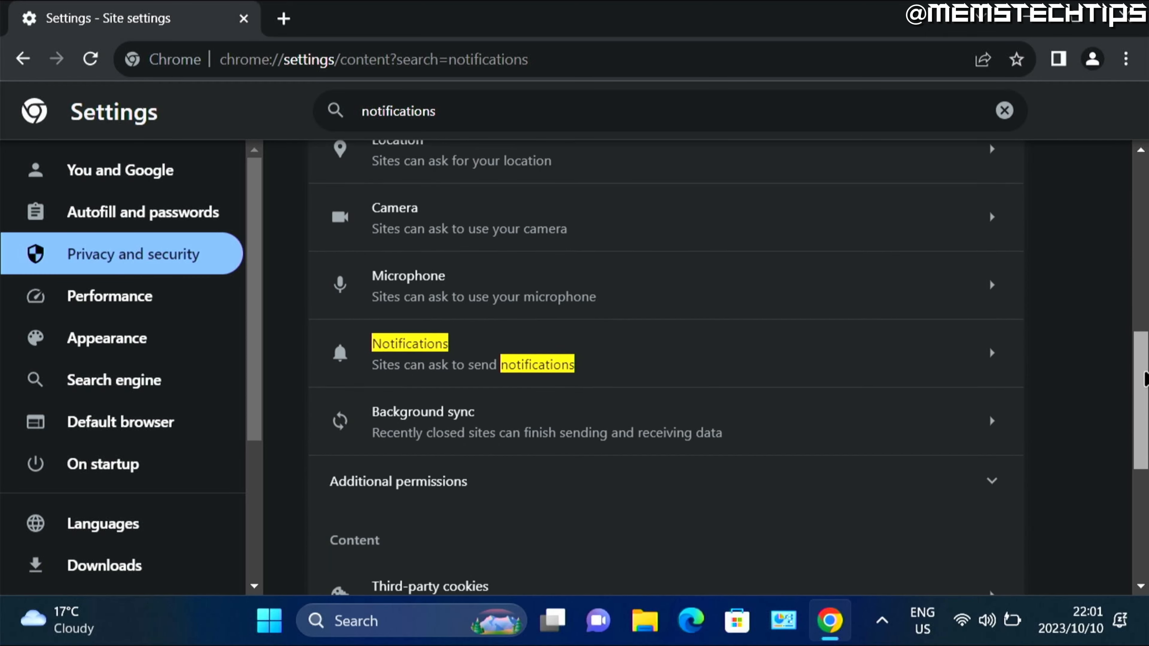
{"action": "scroll", "scroll_direction": "down", "scroll_amount": 3}
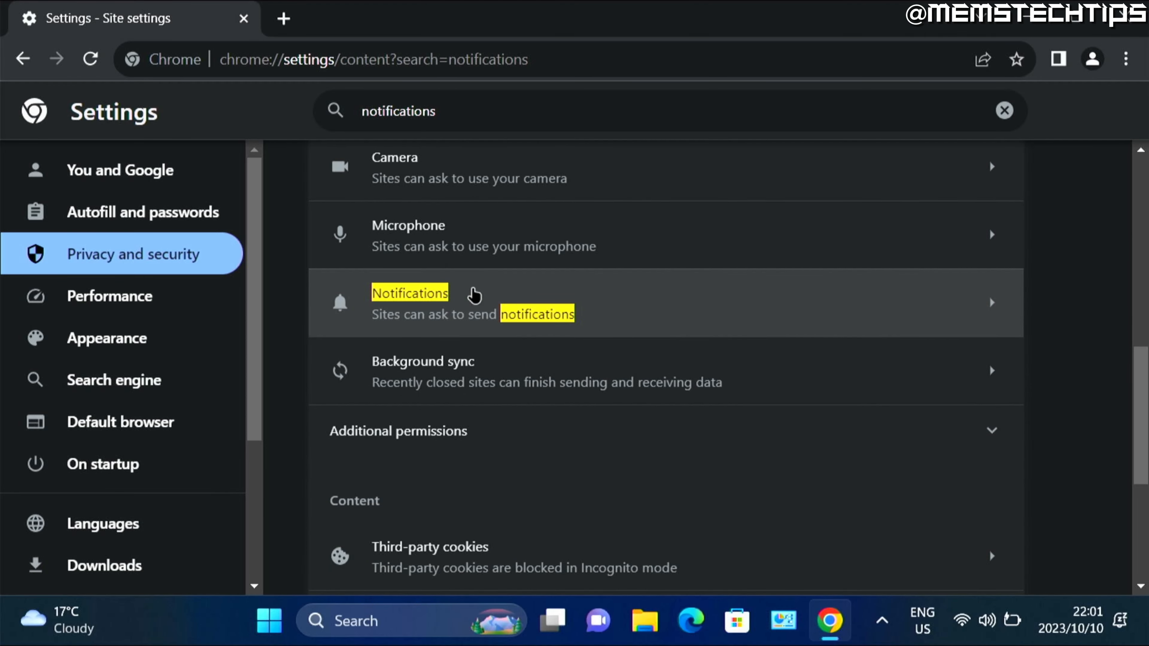
Show the Notifications permission page with its default behavior options.
{"action": "left_click", "coordinate": [410, 293]}
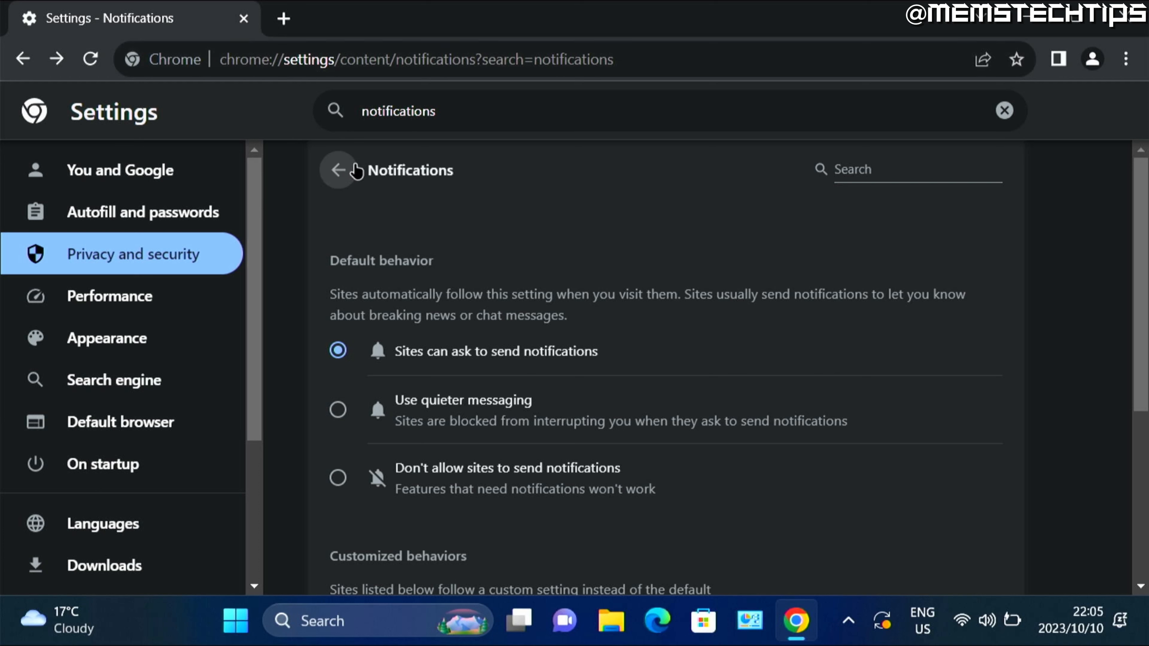
{"action": "mouse_move", "coordinate": [246, 108]}
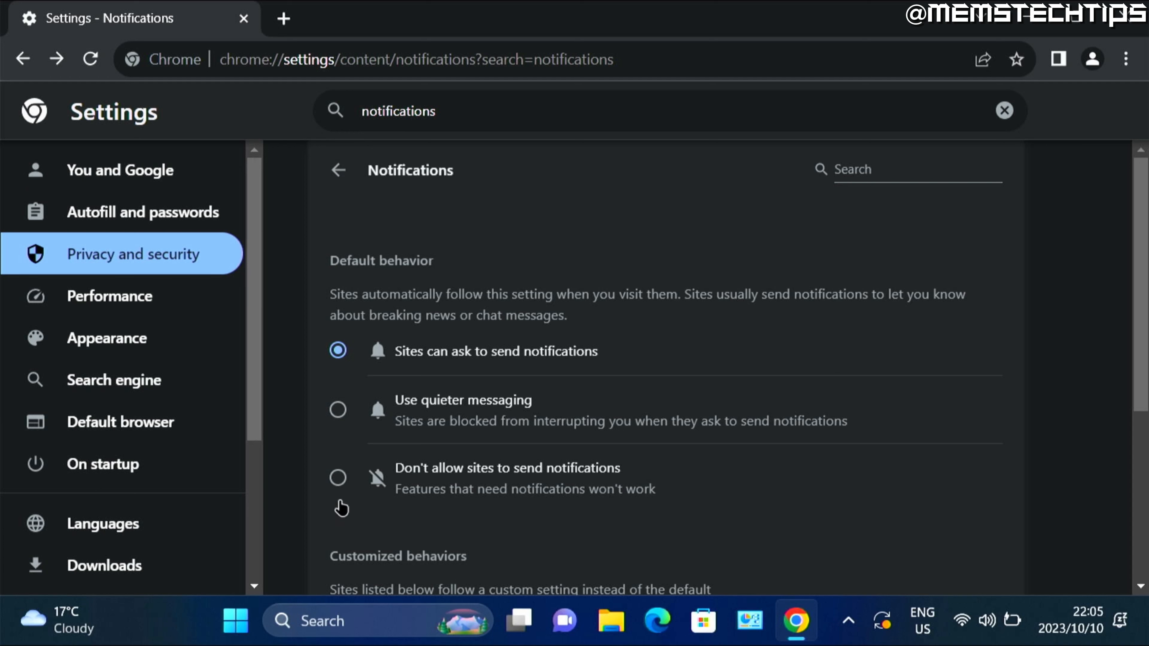
Select 'Don't allow sites to send notifications' as the default behavior.
{"action": "left_click", "coordinate": [337, 477]}
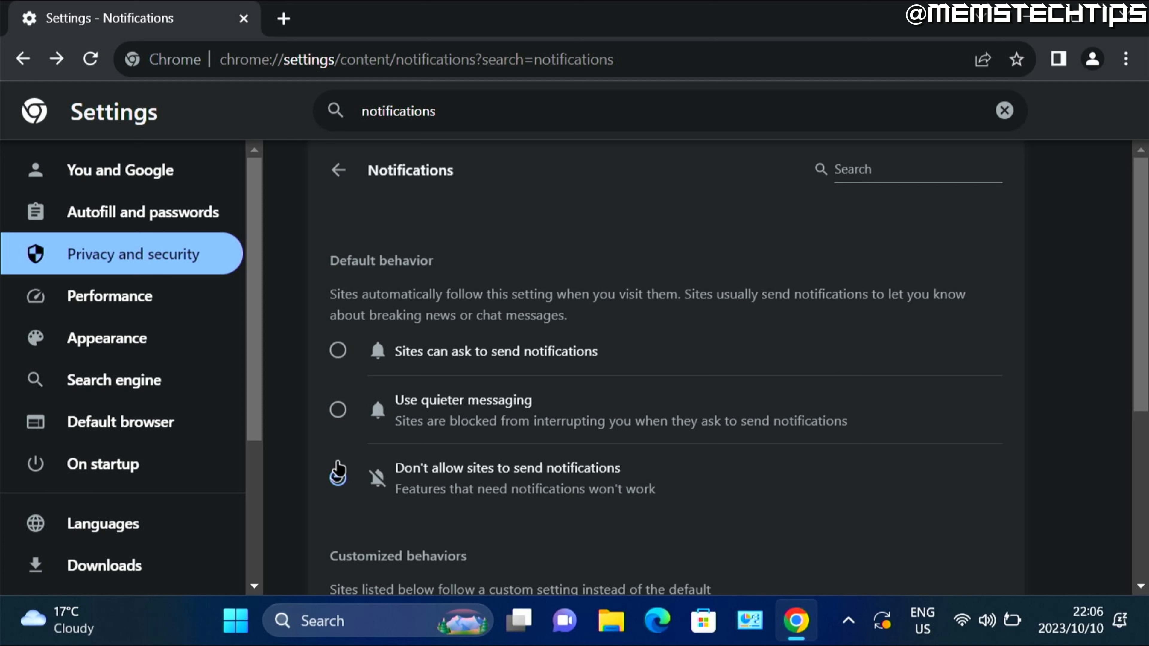
{"action": "left_click", "coordinate": [338, 478]}
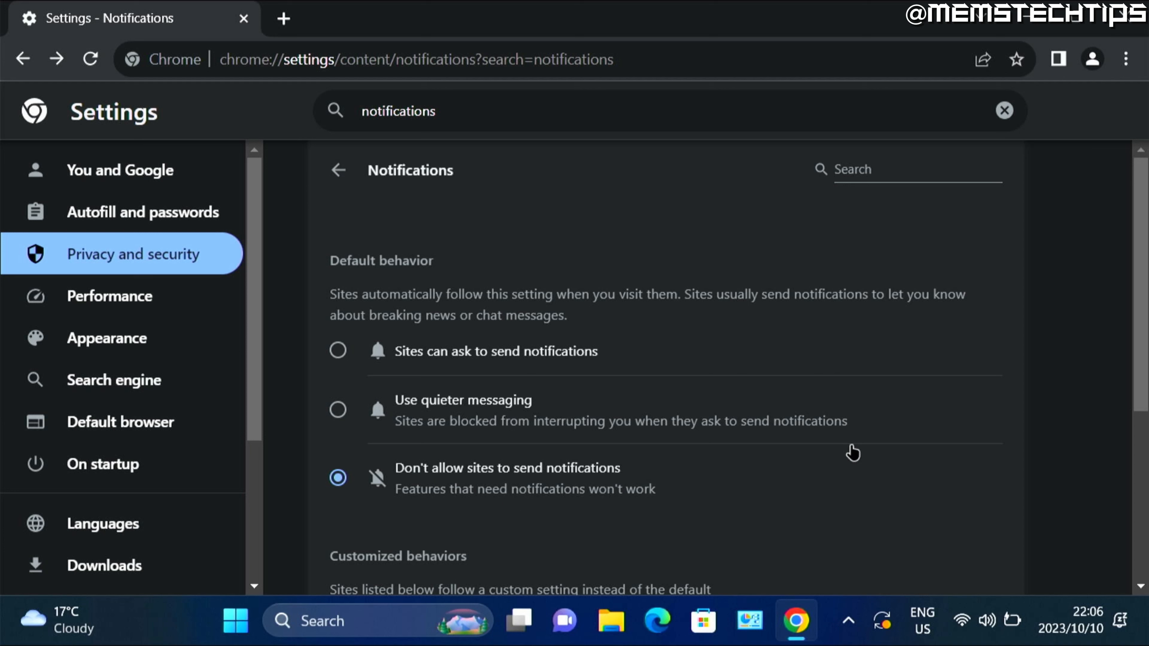
Under Customized behaviors, block pinterest.co.uk so it moves to the not-allowed list.
{"action": "scroll", "scroll_direction": "down", "scroll_amount": 3}
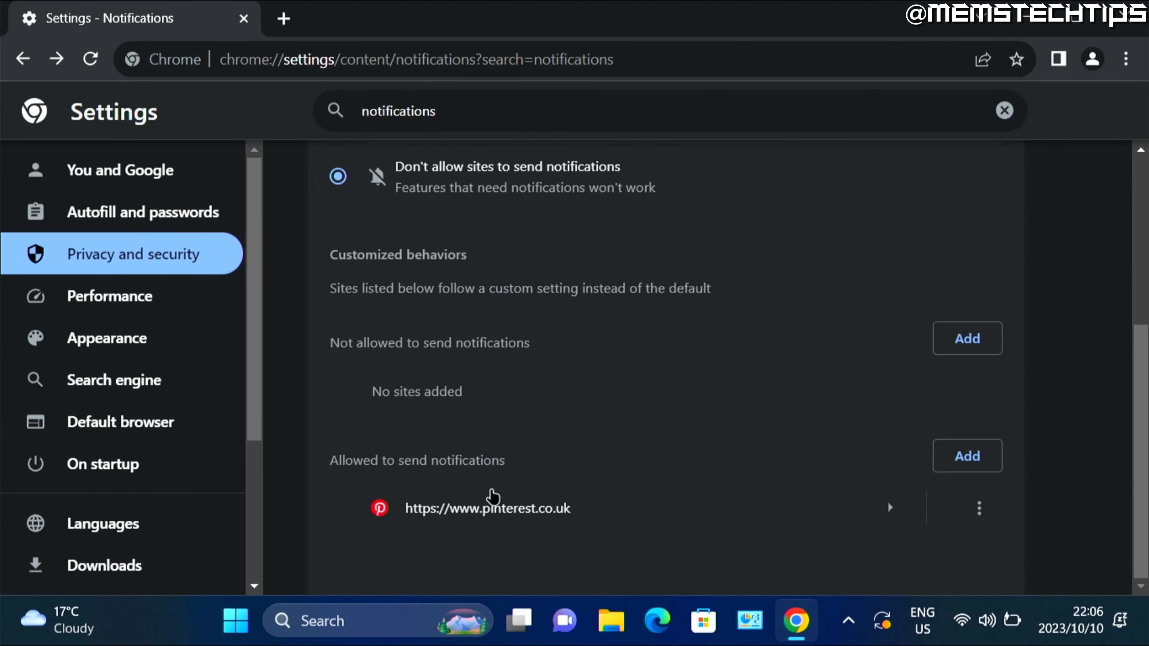
{"action": "double_click", "coordinate": [340, 460]}
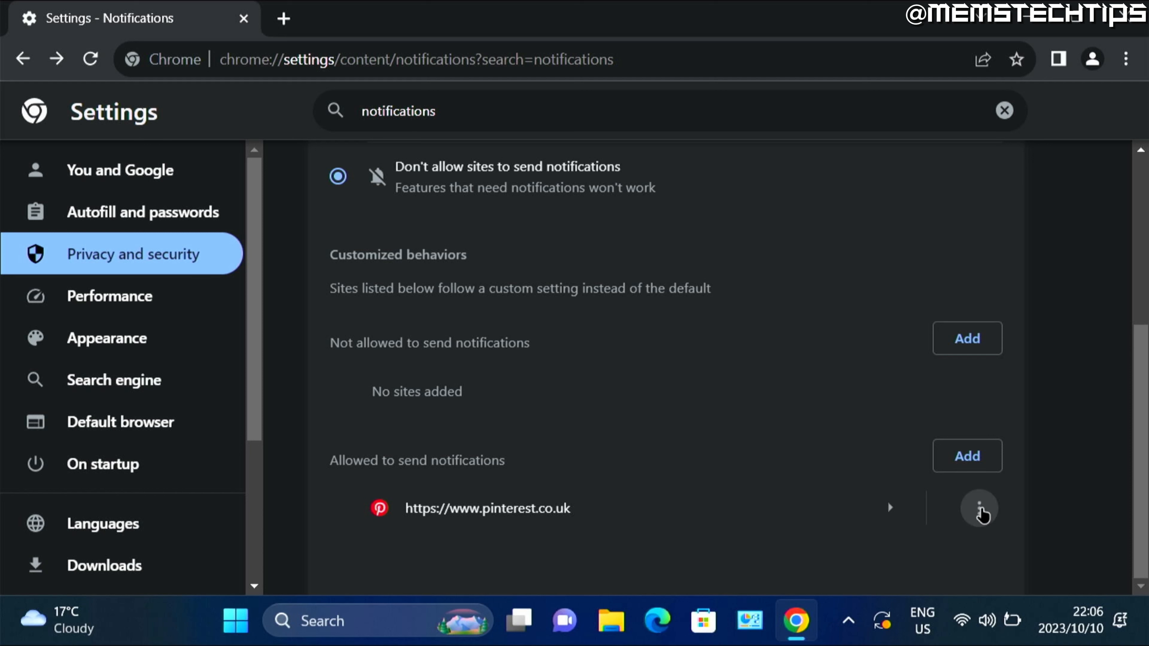
{"action": "left_click", "coordinate": [979, 508]}
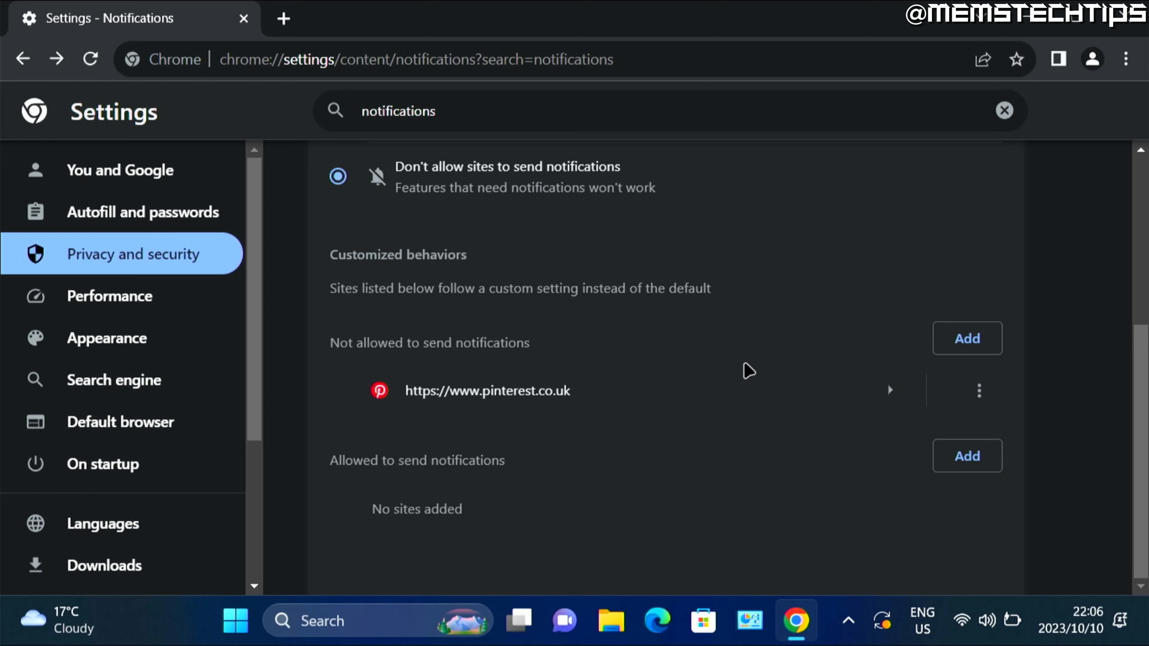
{"action": "mouse_move", "coordinate": [331, 342]}
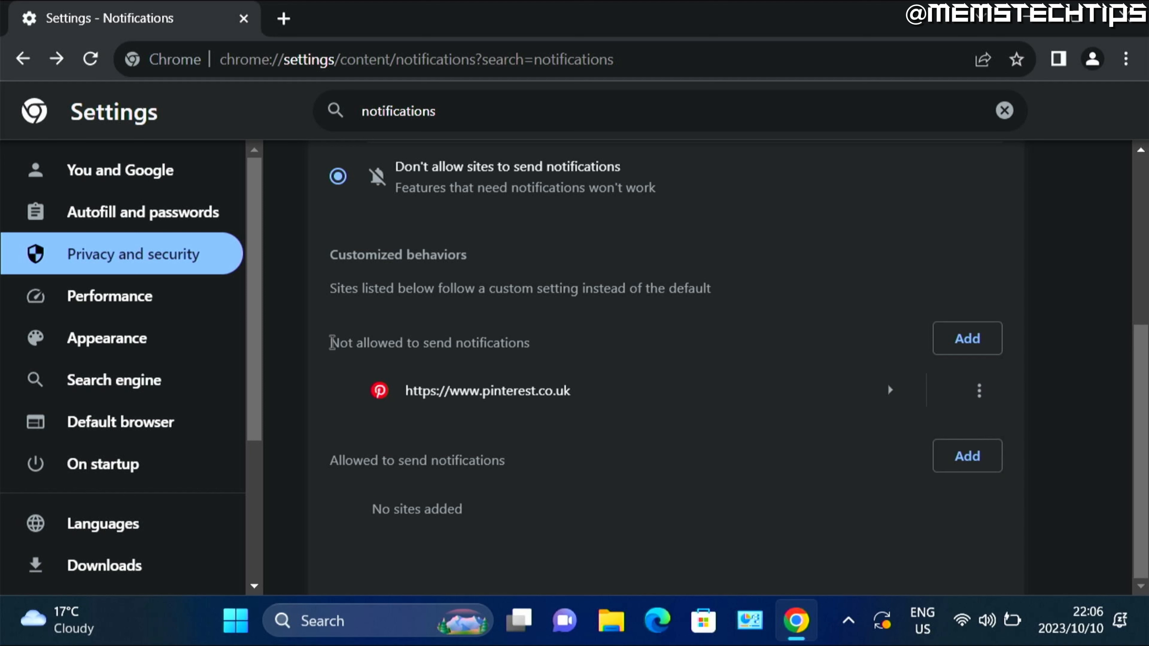